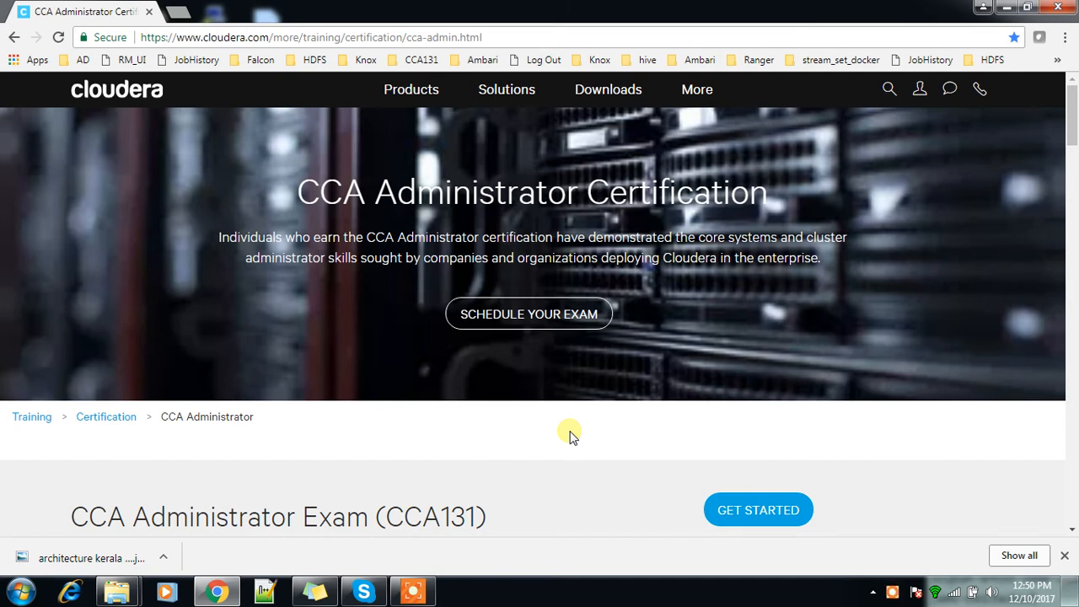
mouse_move(202, 232)
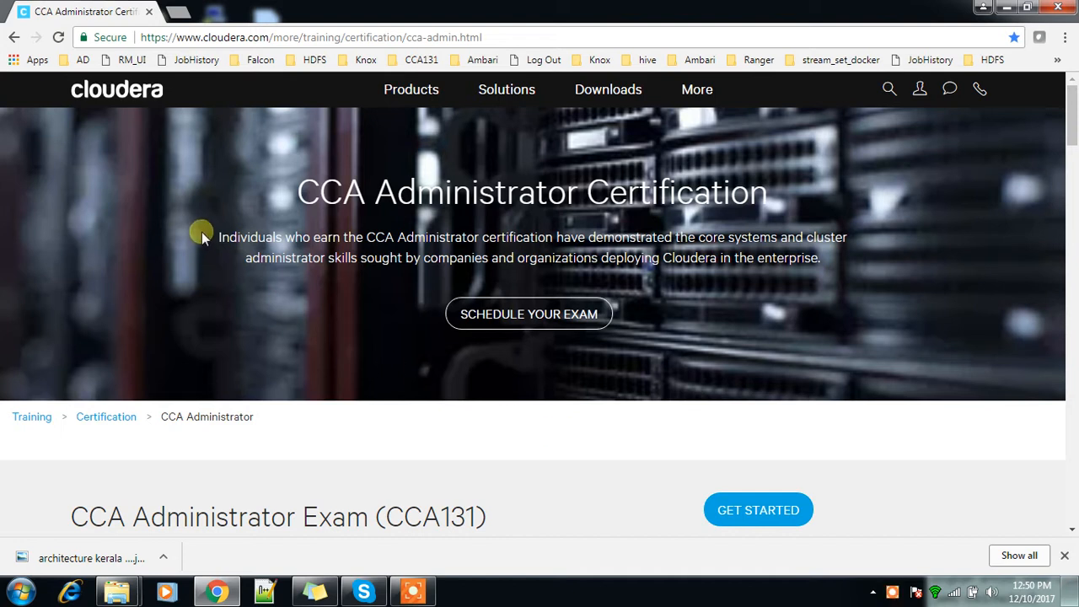
mouse_move(385, 211)
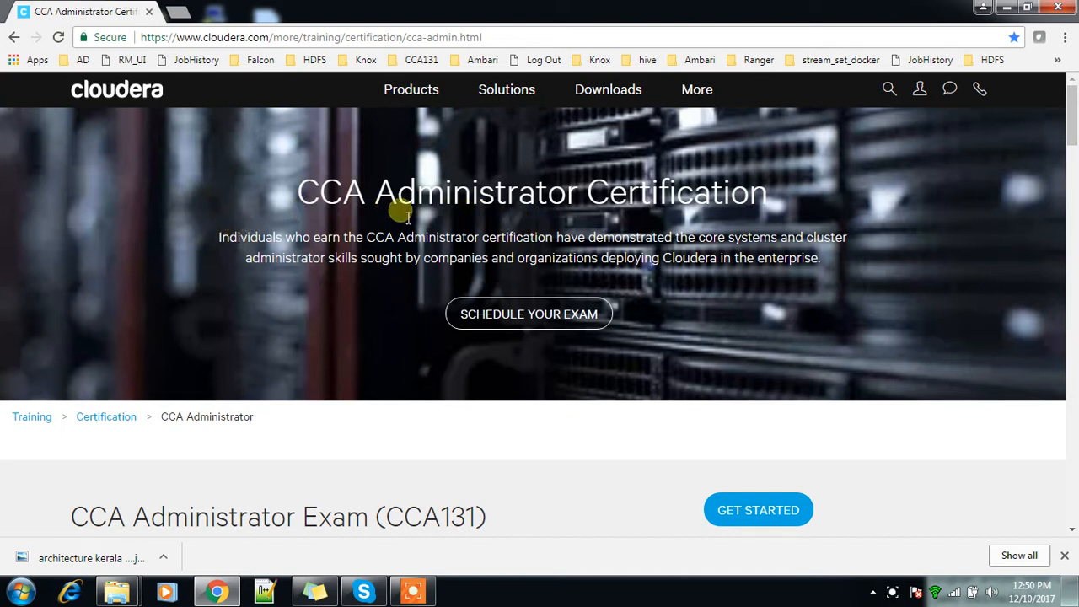
mouse_move(1069, 138)
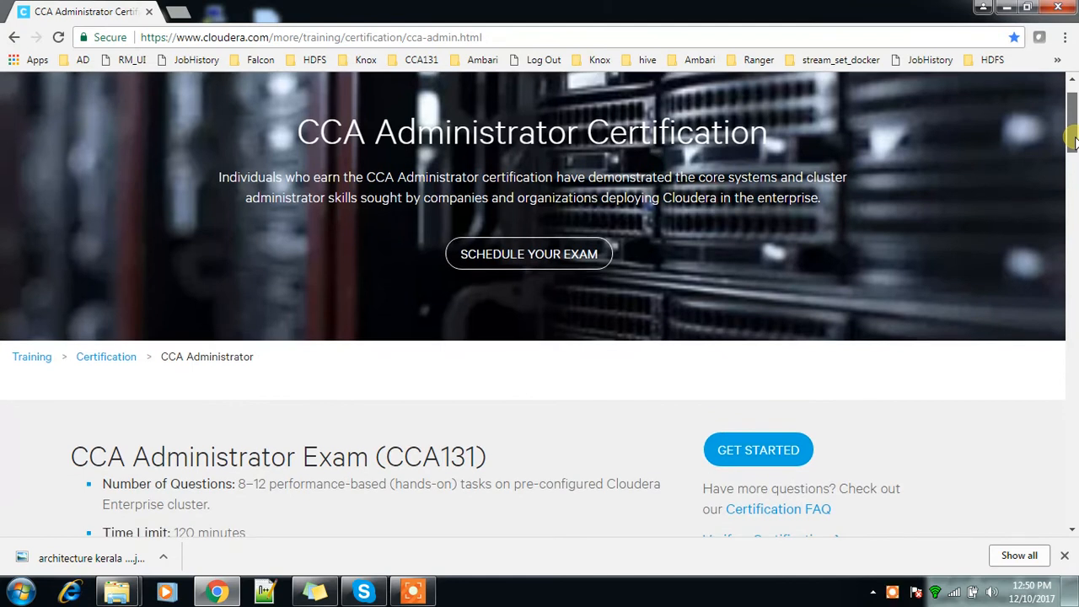
Bring the CCA131 exam details into view and highlight the USD $295 price
scroll("down", 3)
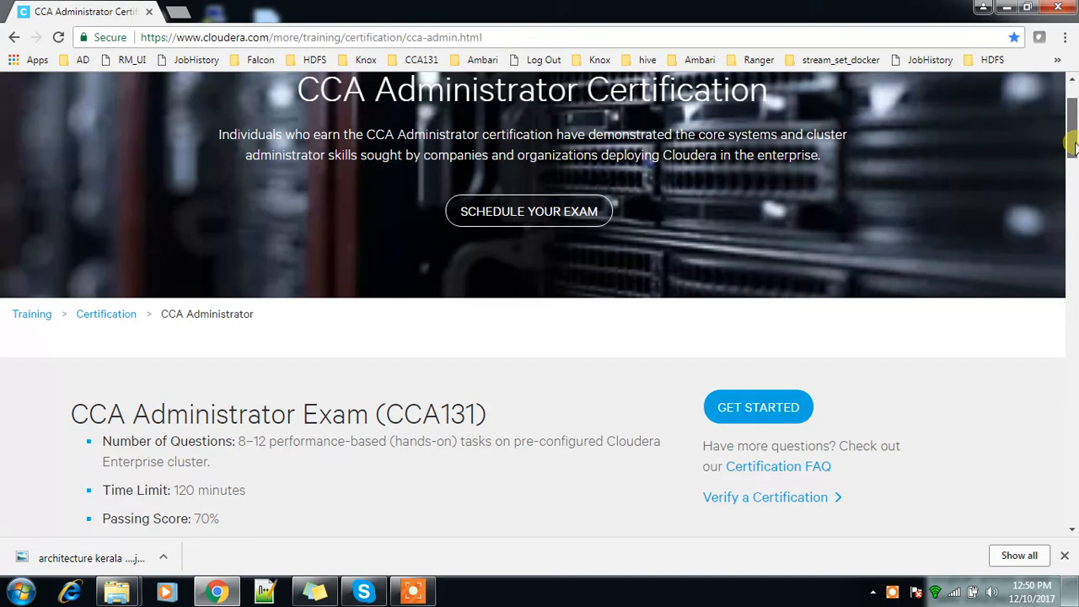
scroll("down", 3)
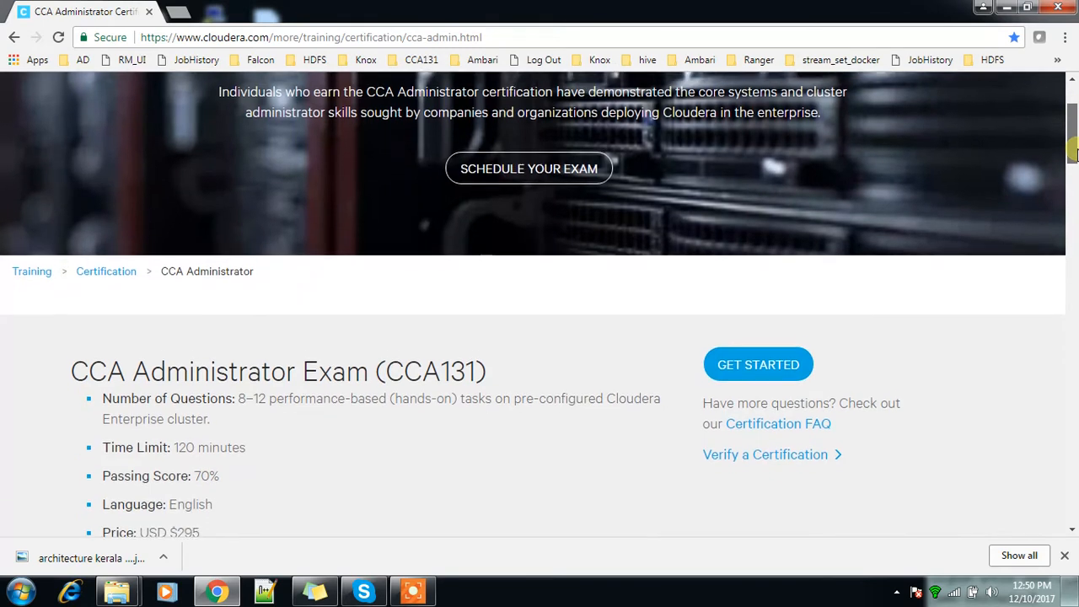
scroll("down", 3)
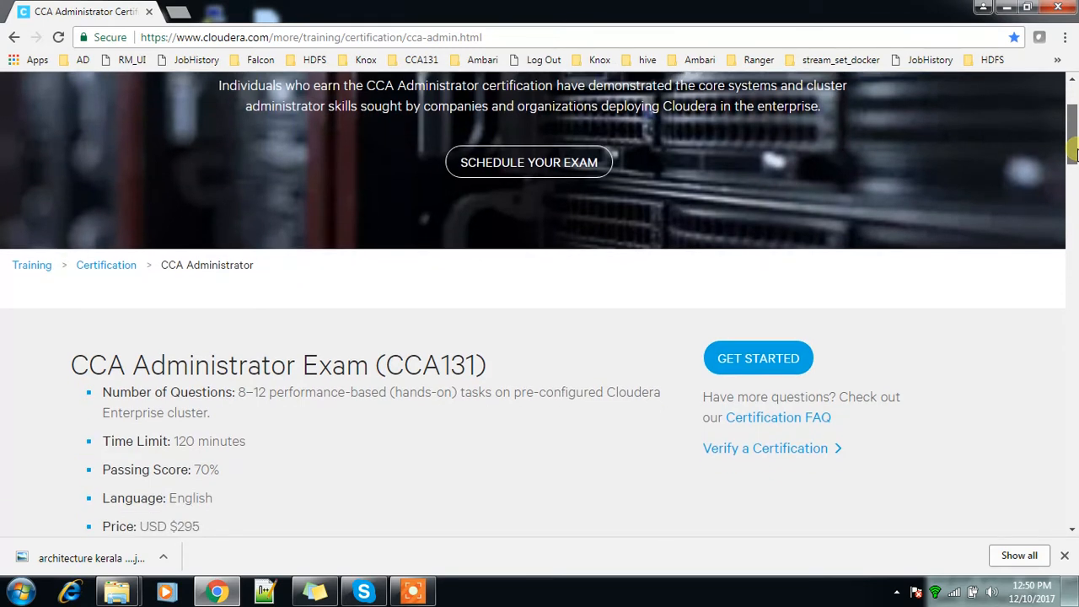
scroll("down", 3)
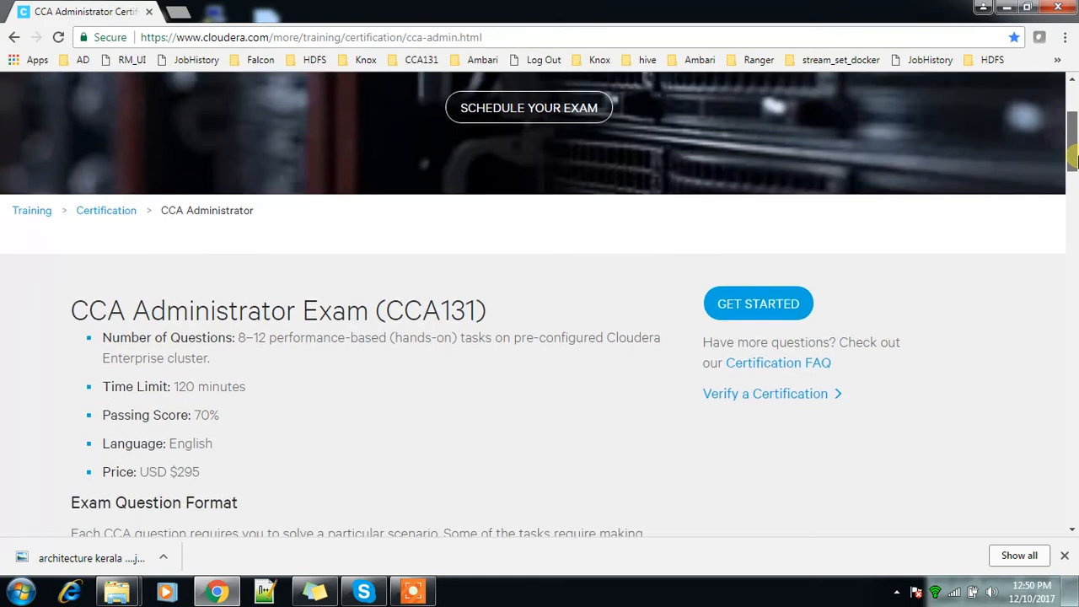
scroll("down", 3)
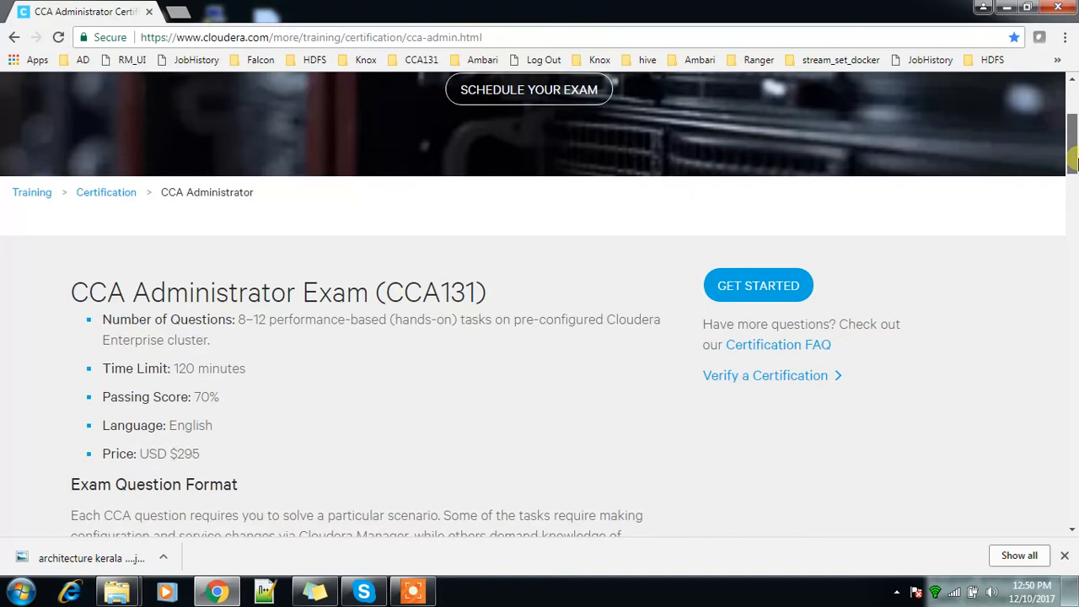
scroll("down", 3)
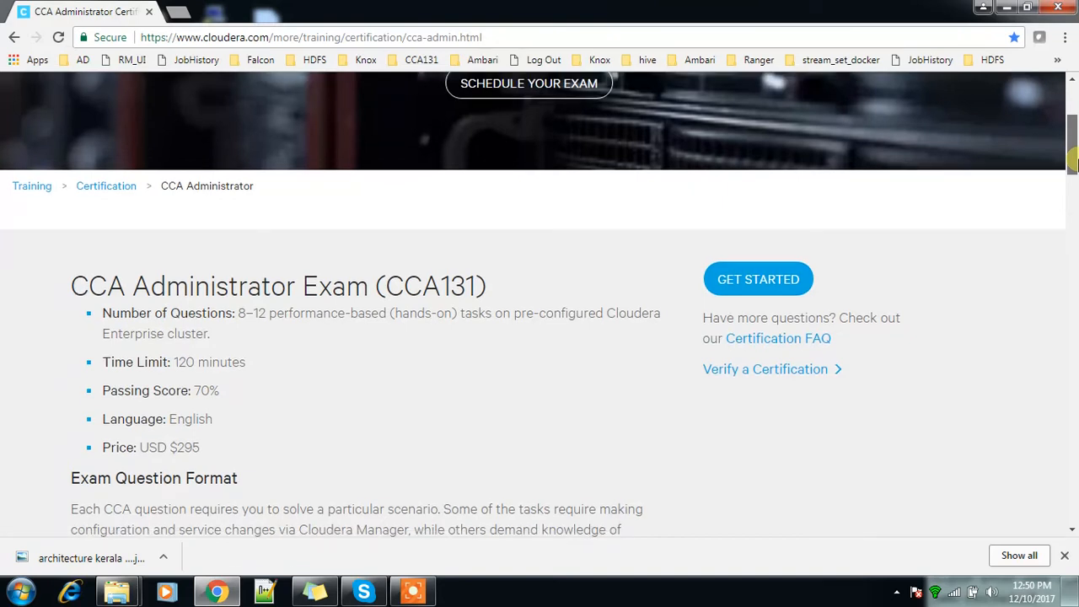
scroll("down", 3)
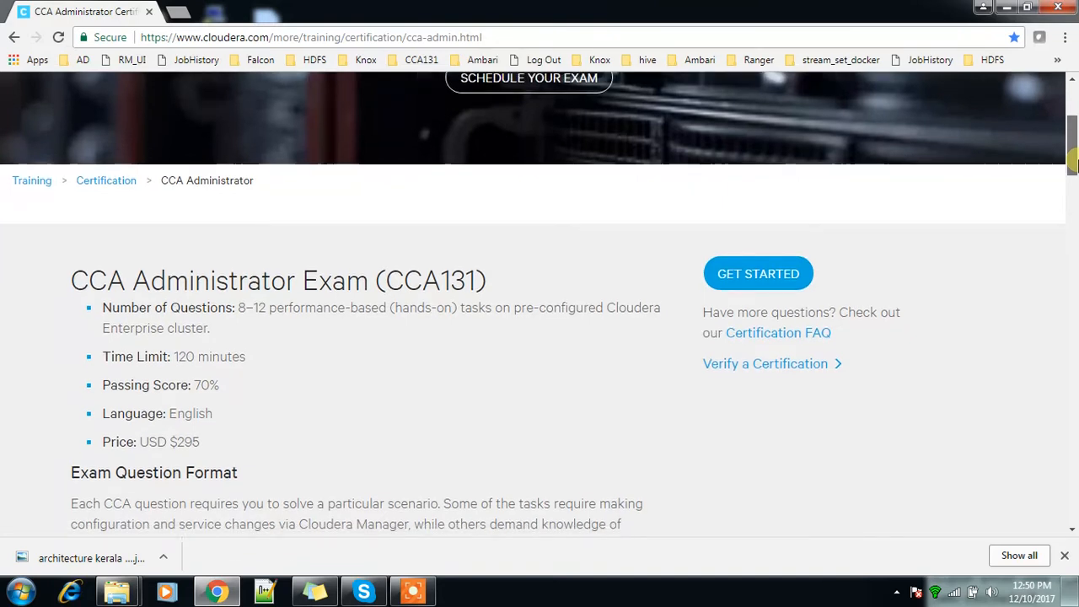
scroll("down", 3)
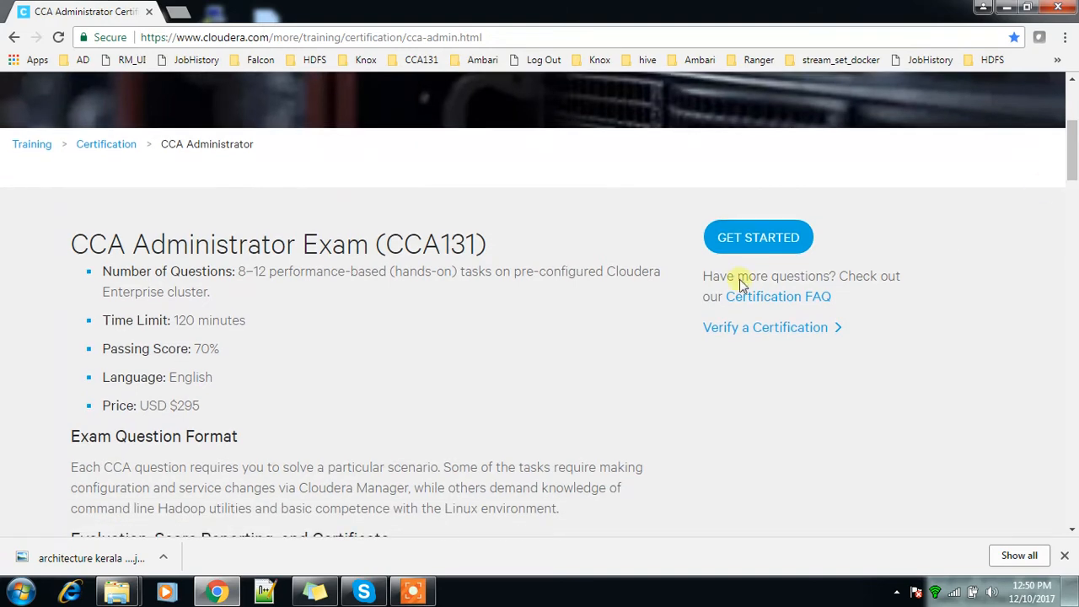
mouse_move(203, 405)
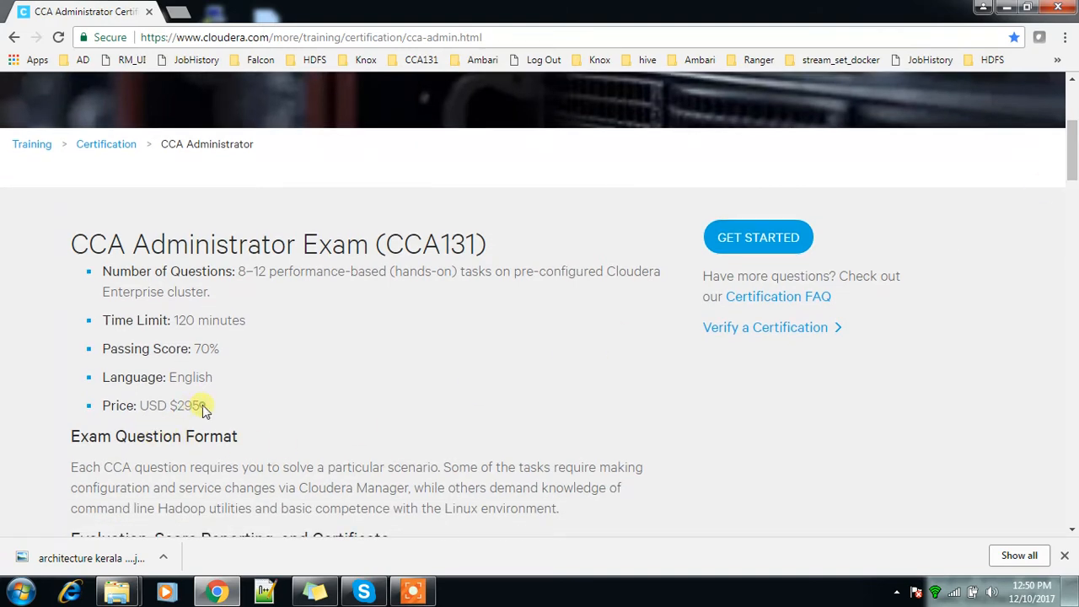
double_click(184, 404)
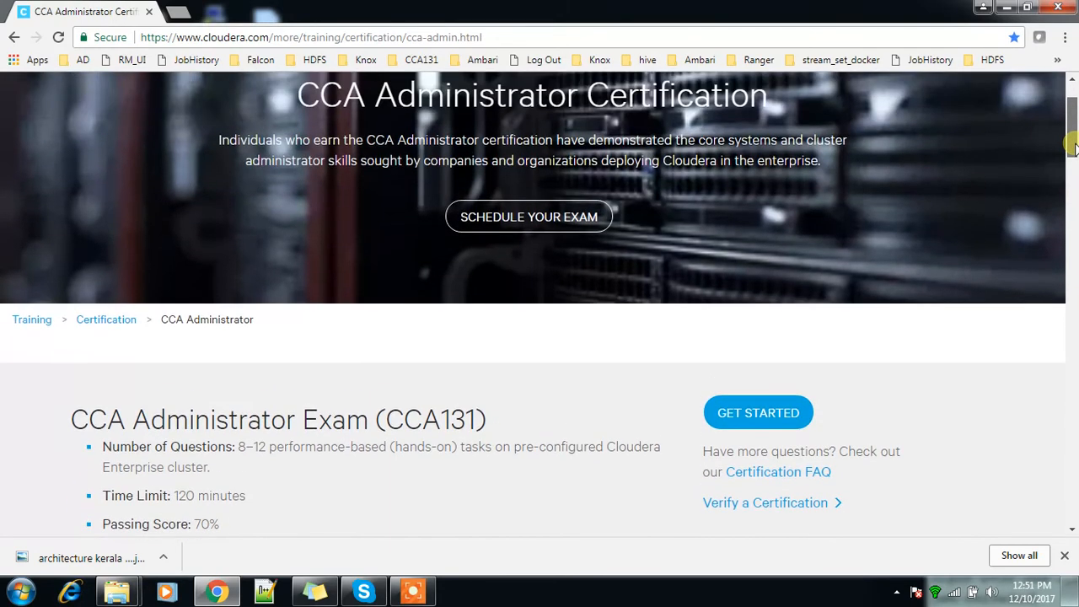
mouse_move(530, 216)
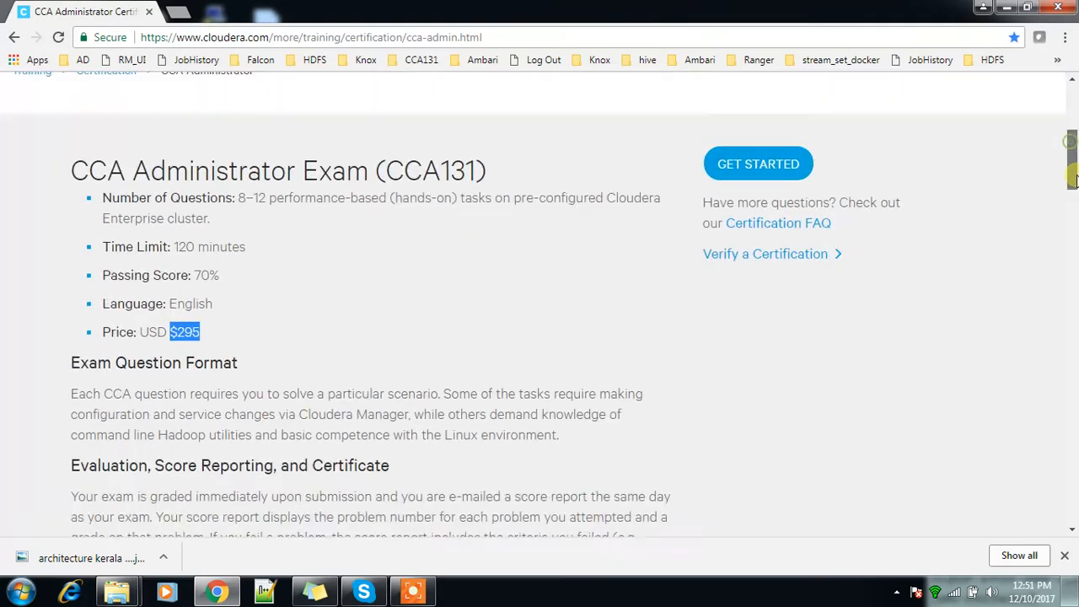
Scroll past the exam details to the Required Skills section with its Install topics
scroll("down", 3)
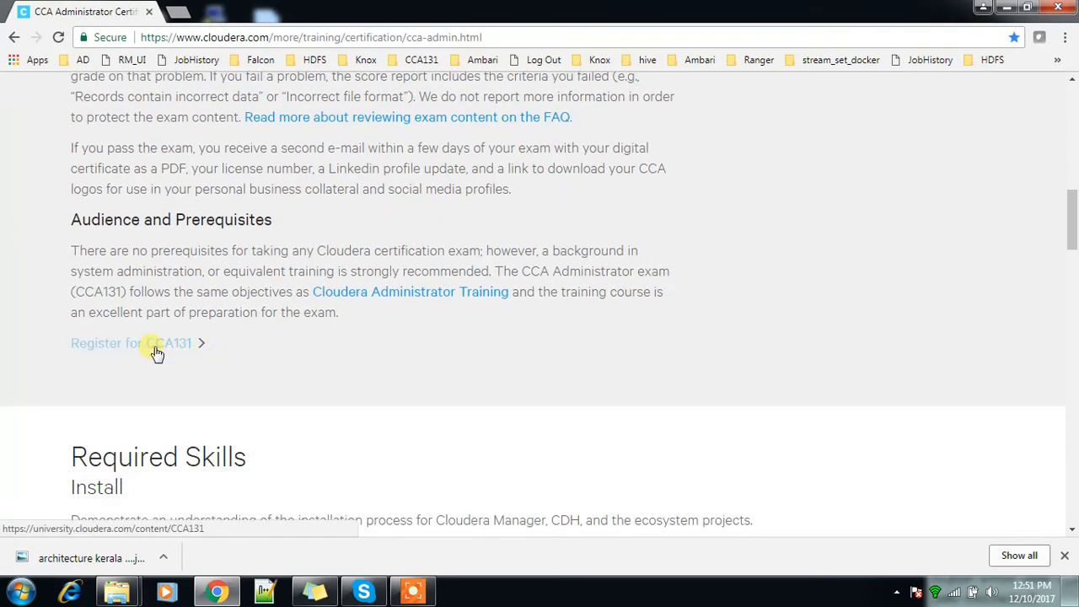
mouse_move(155, 345)
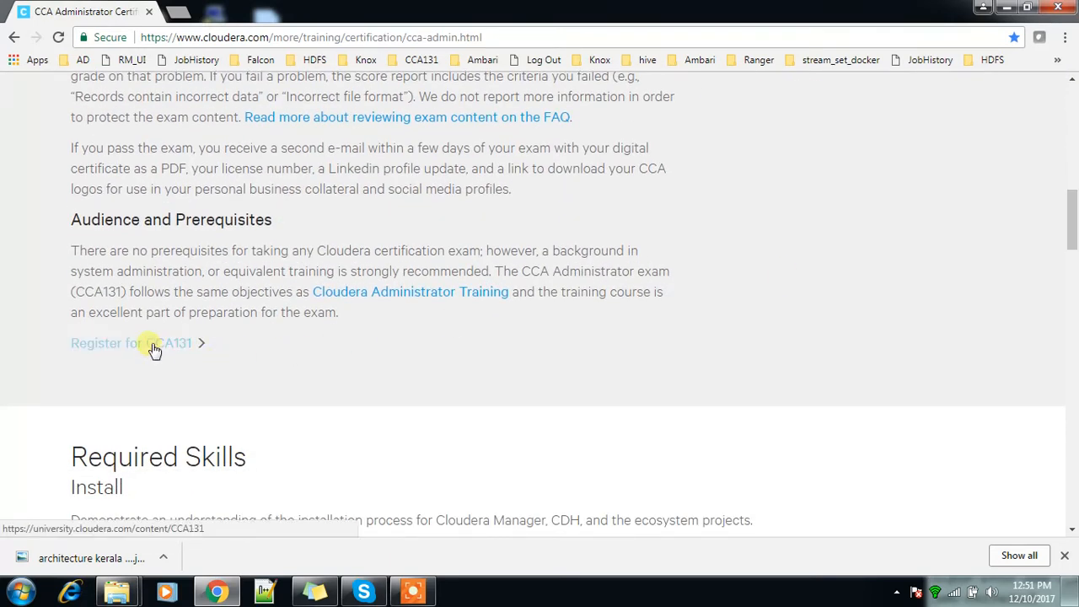
scroll("down", 3)
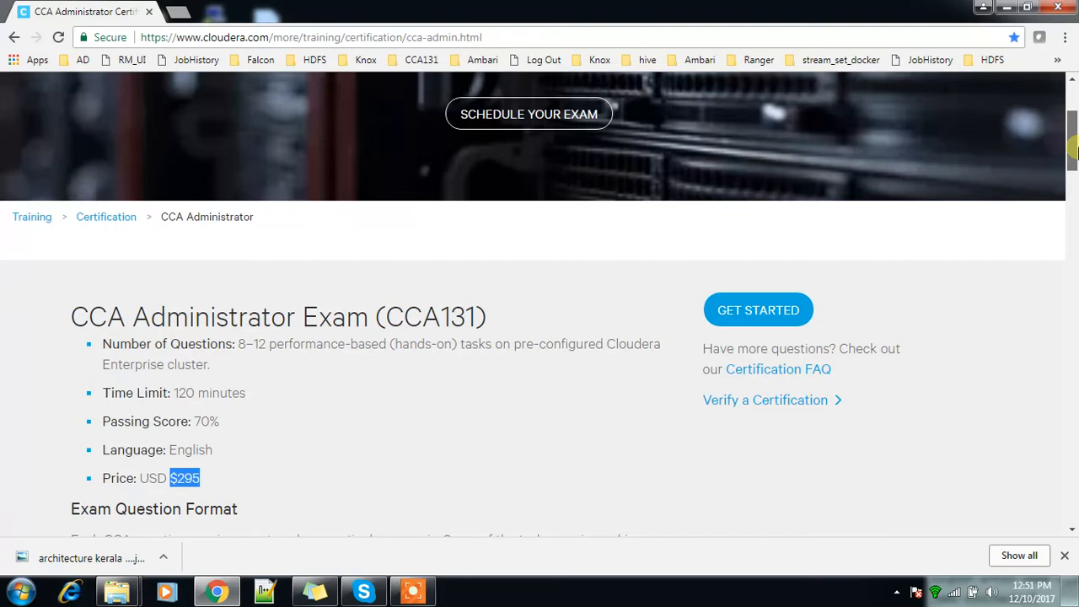
scroll("up", 3)
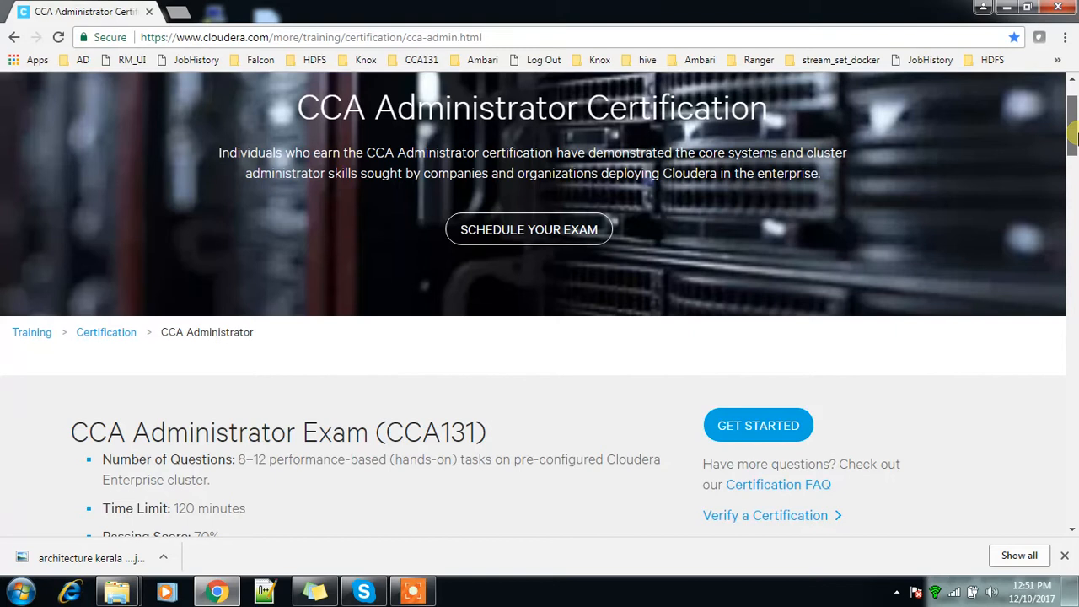
scroll("down", 3)
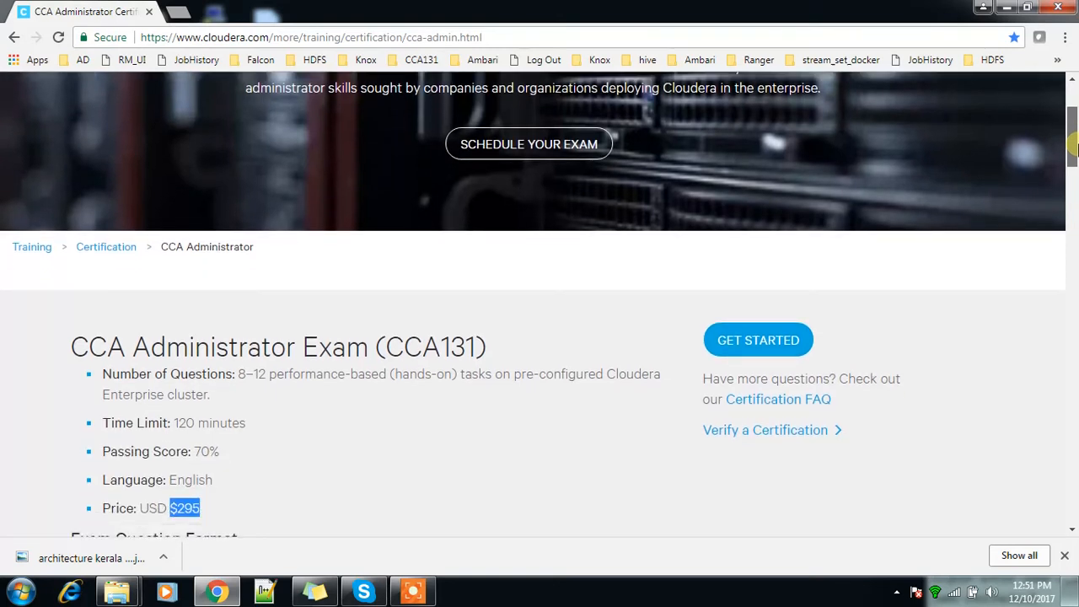
scroll("down", 3)
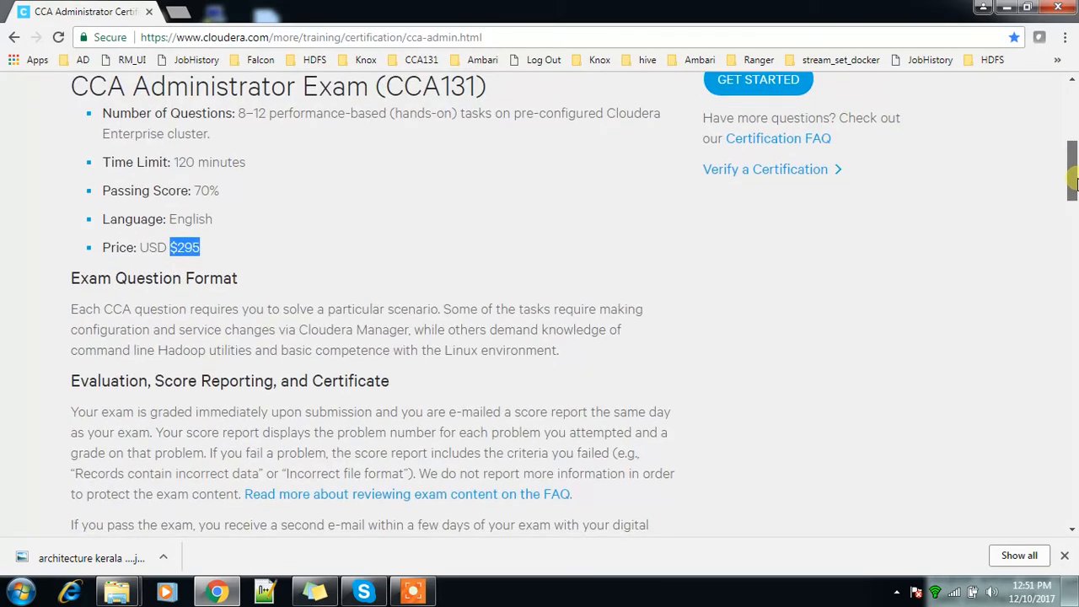
scroll("down", 3)
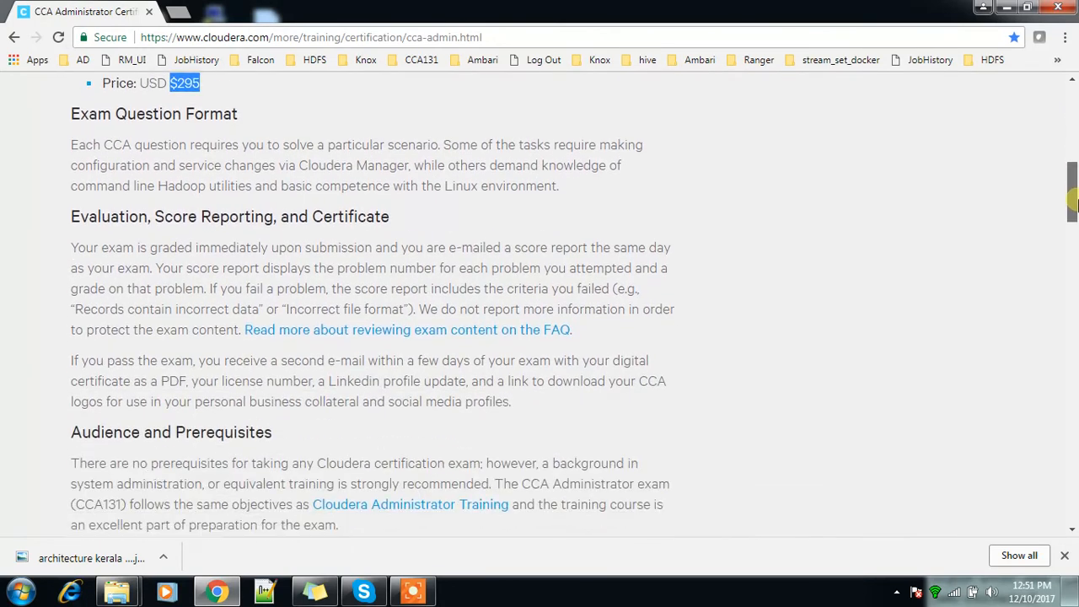
scroll("down", 3)
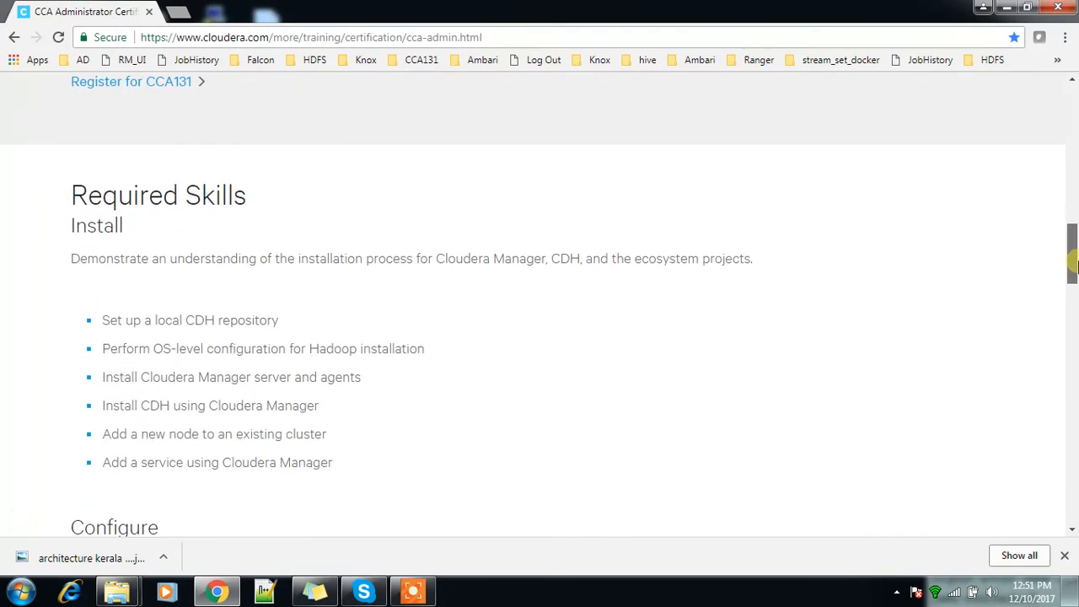
scroll("down", 3)
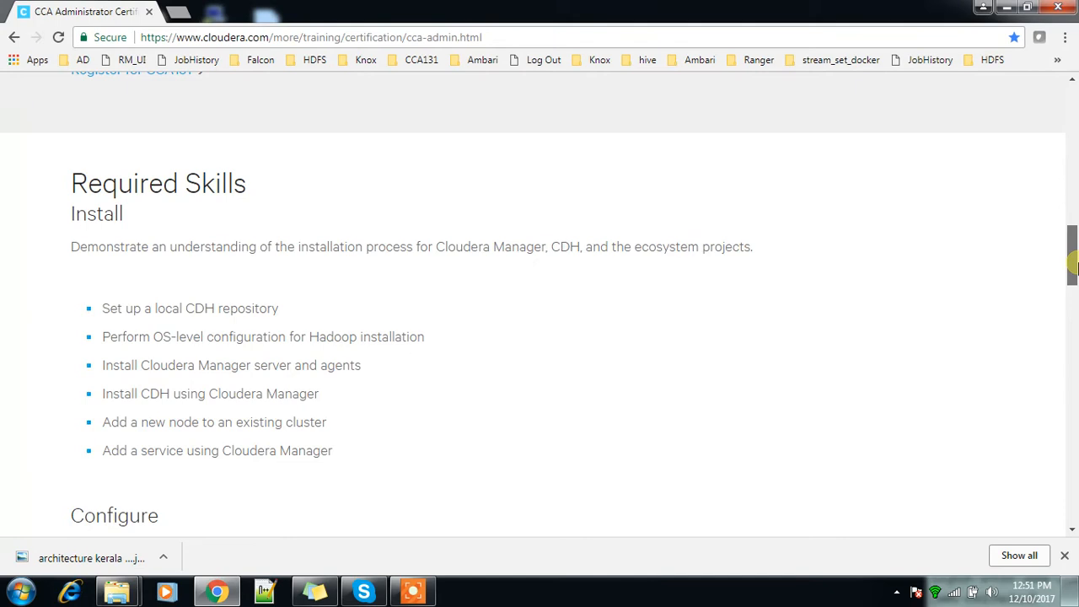
scroll("down", 3)
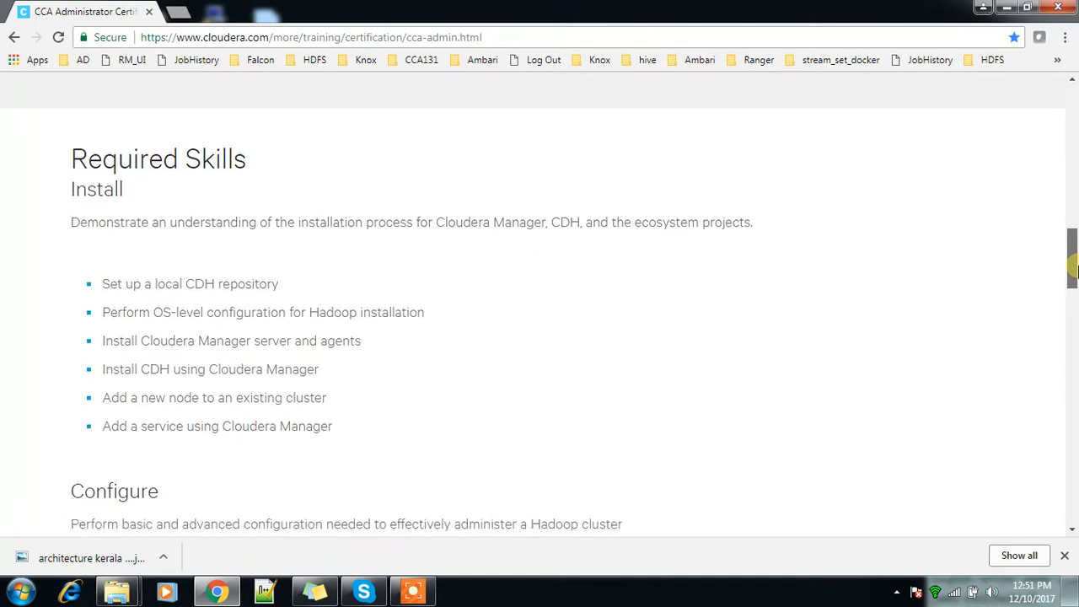
scroll("down", 3)
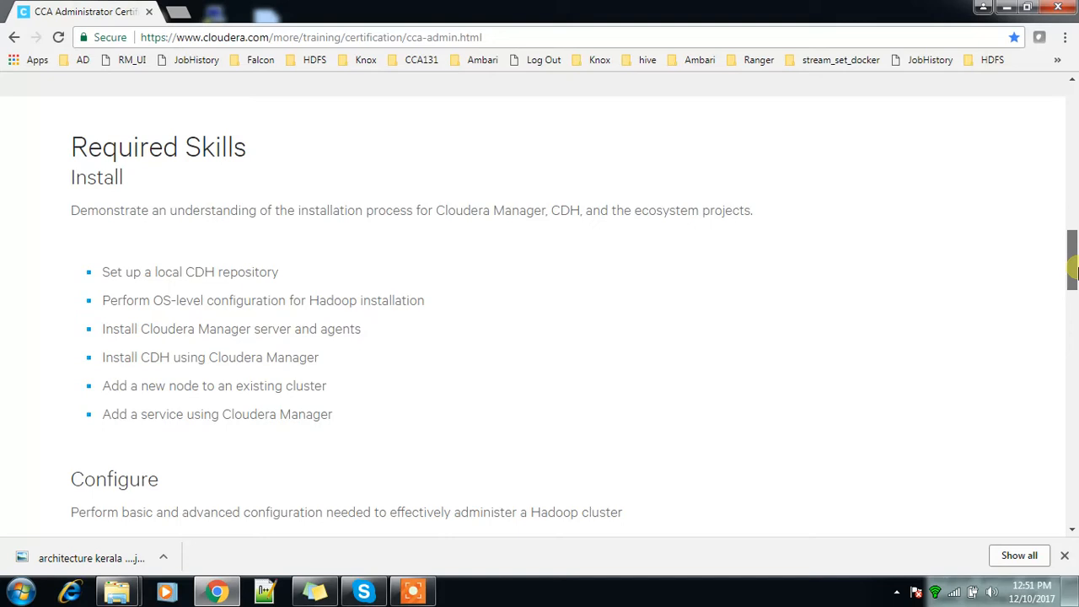
scroll("down", 3)
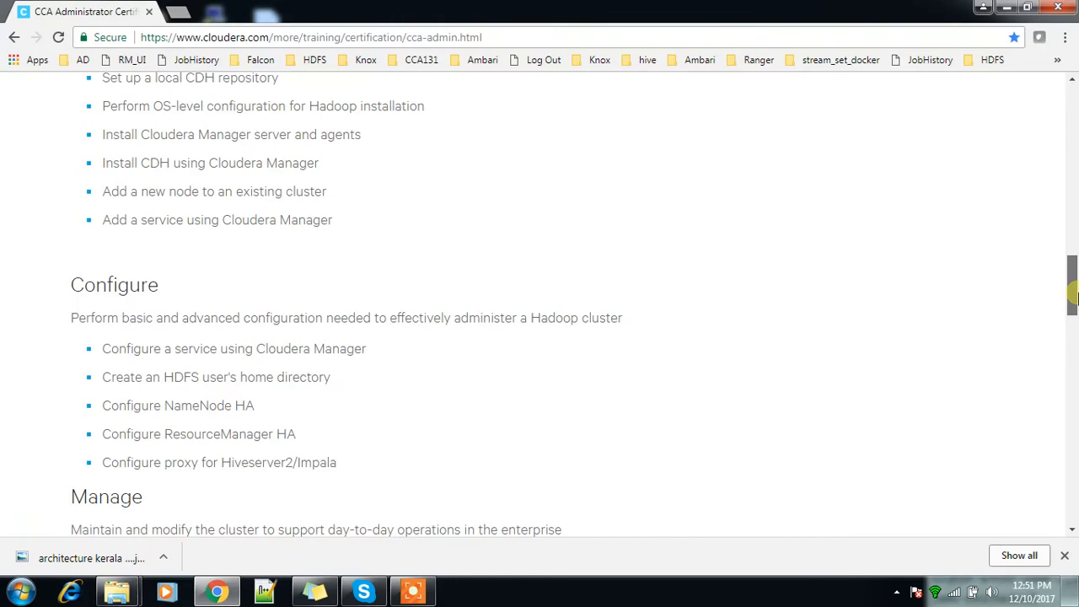
scroll("down", 3)
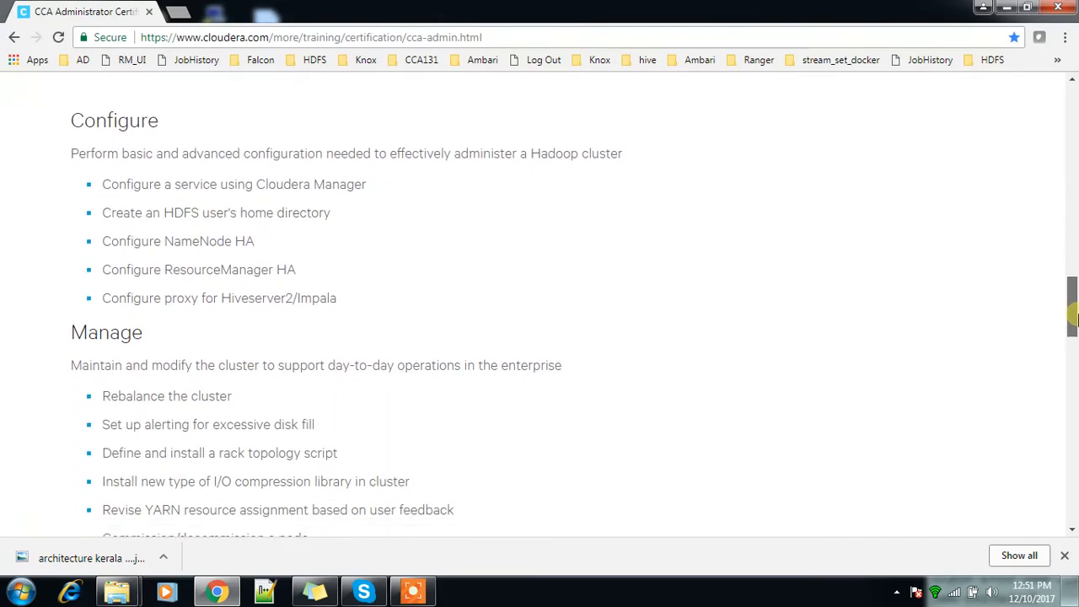
scroll("down", 3)
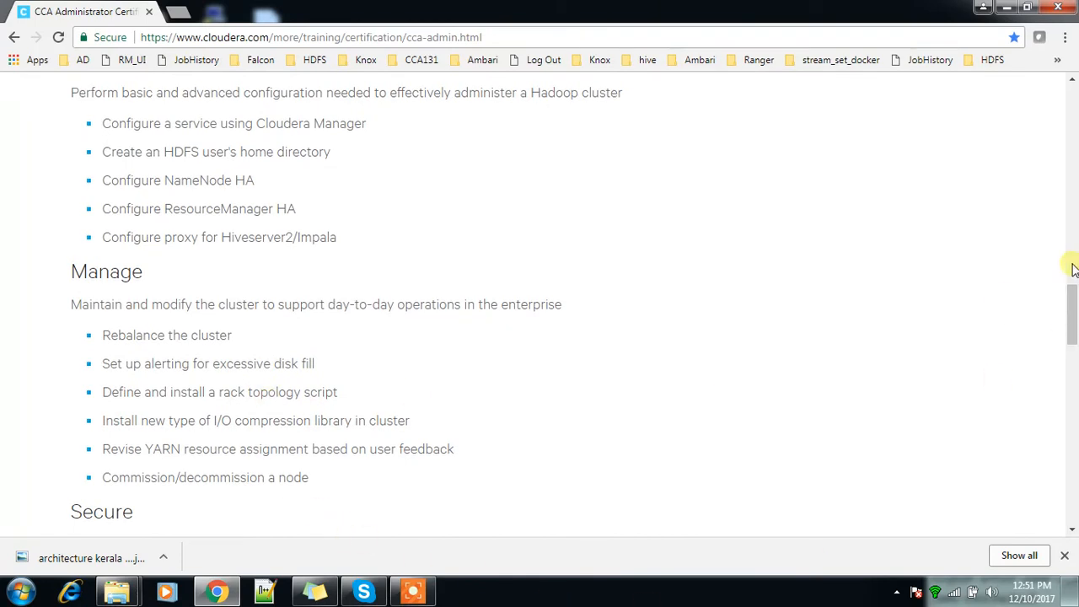
scroll("down", 3)
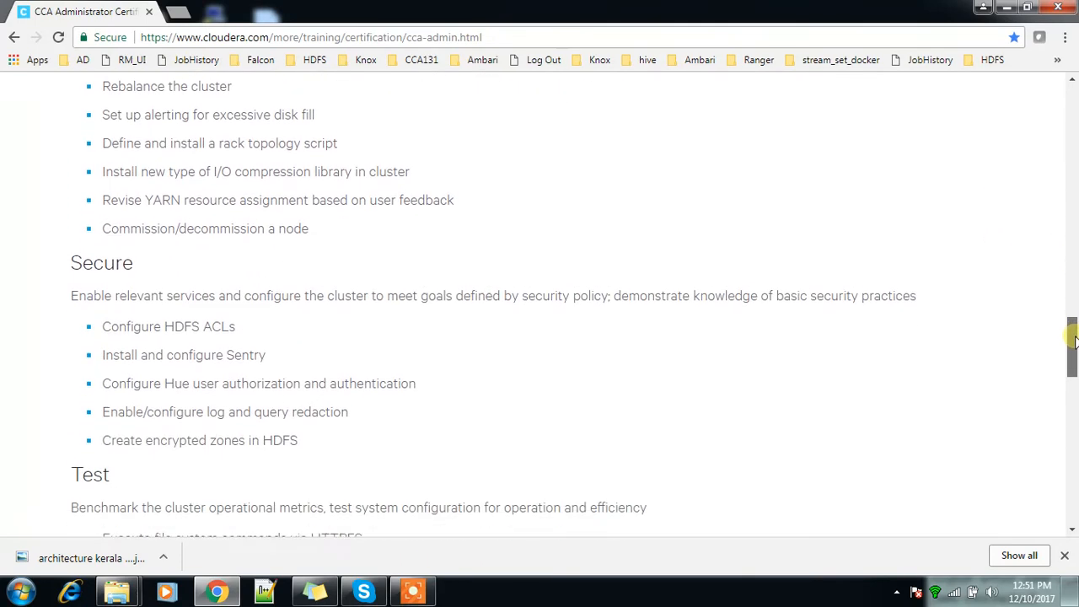
scroll("down", 3)
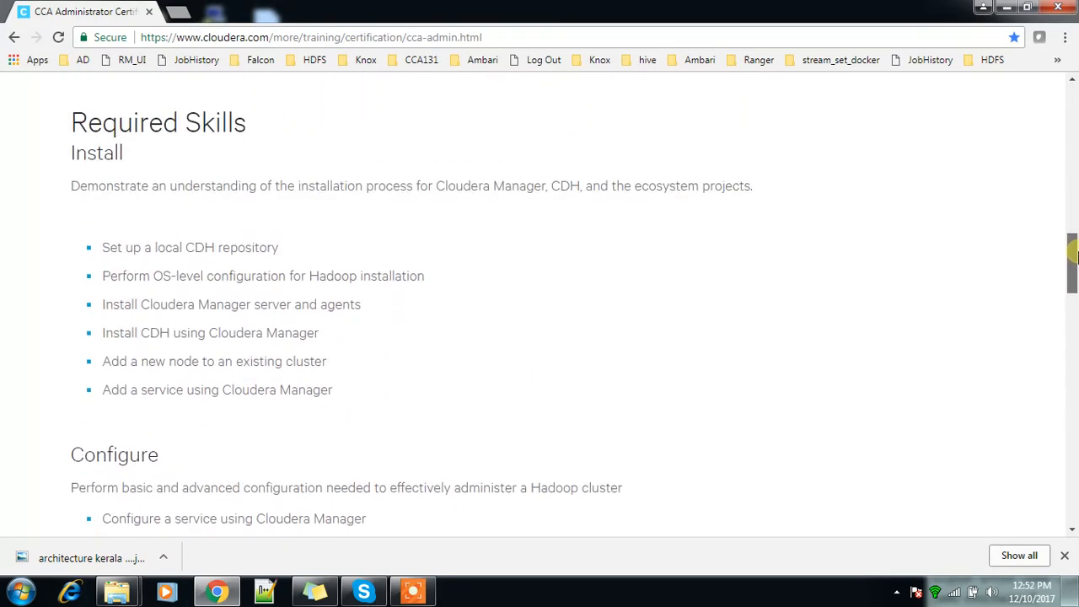
scroll("up", 3)
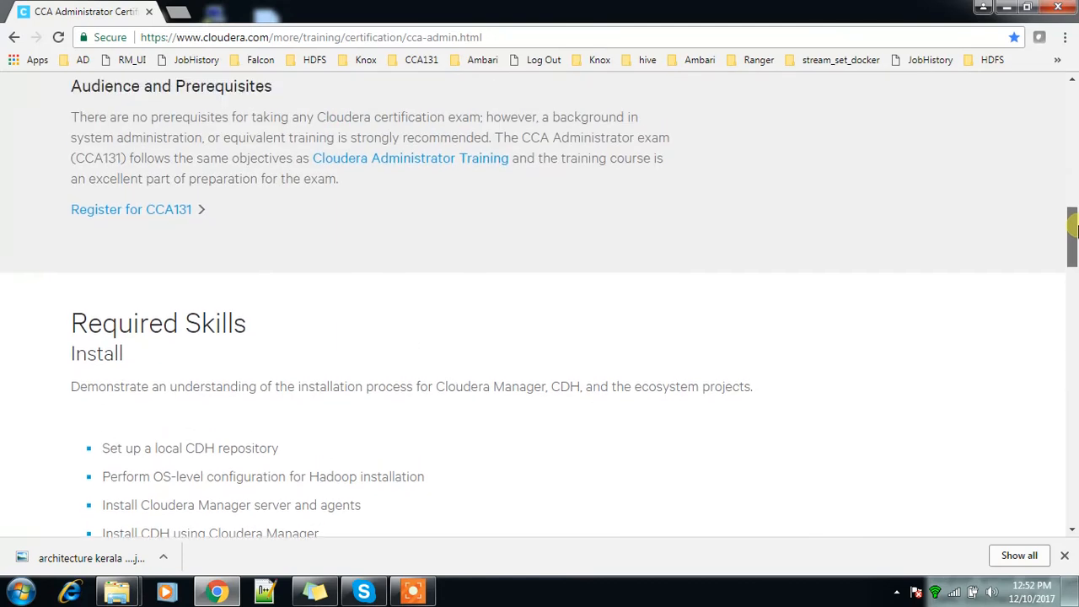
scroll("up", 3)
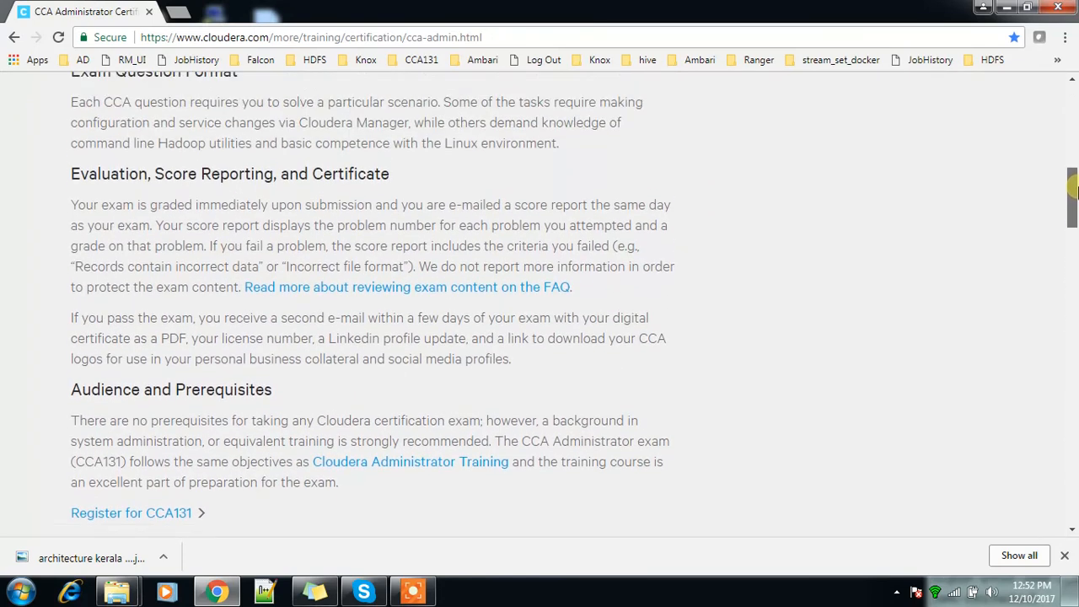
scroll("up", 3)
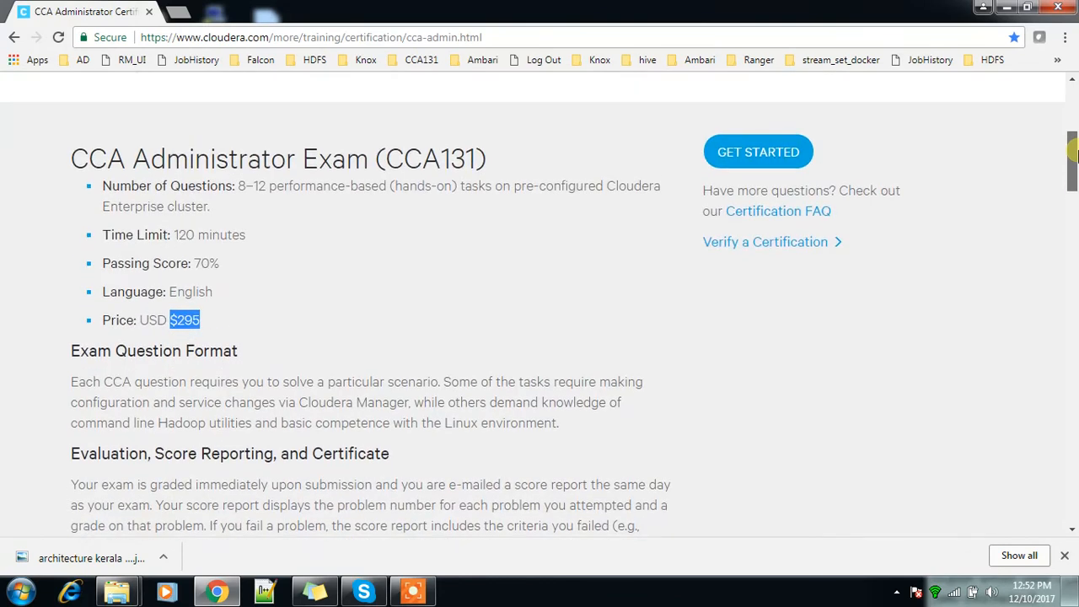
scroll("down", 3)
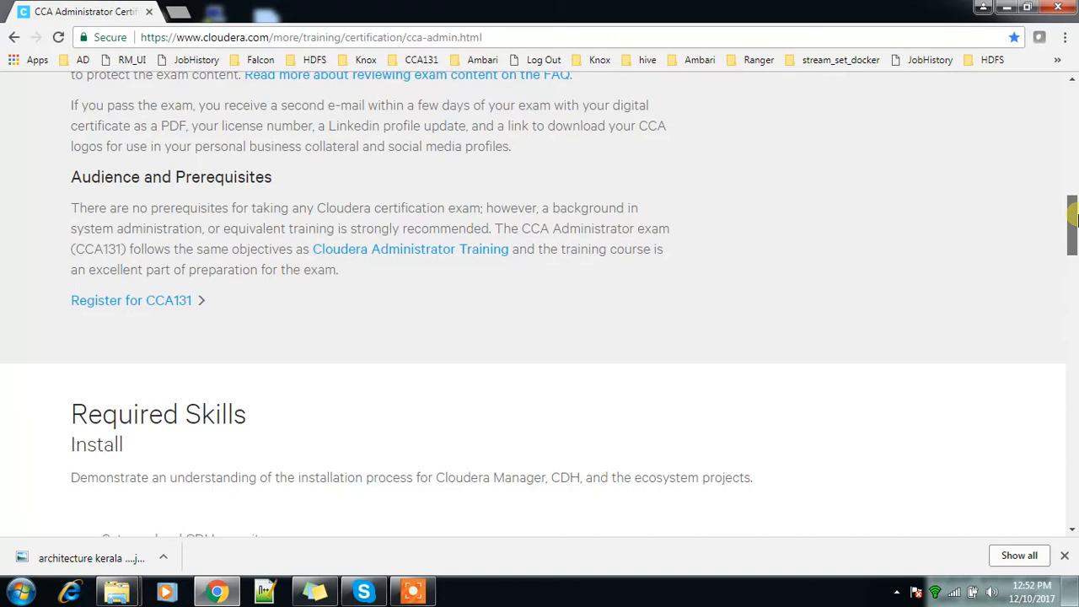
scroll("down", 3)
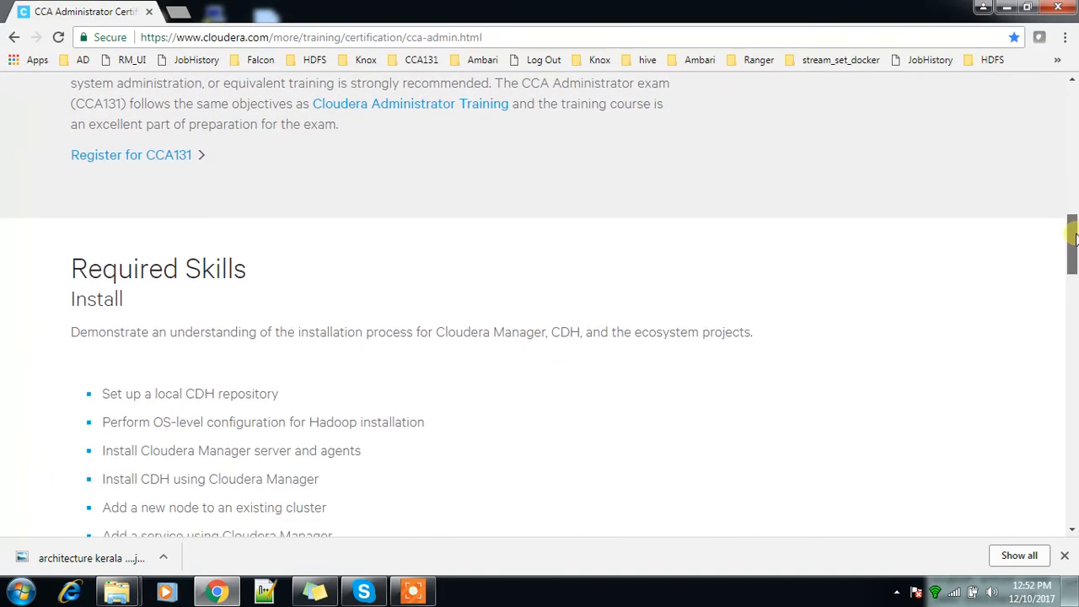